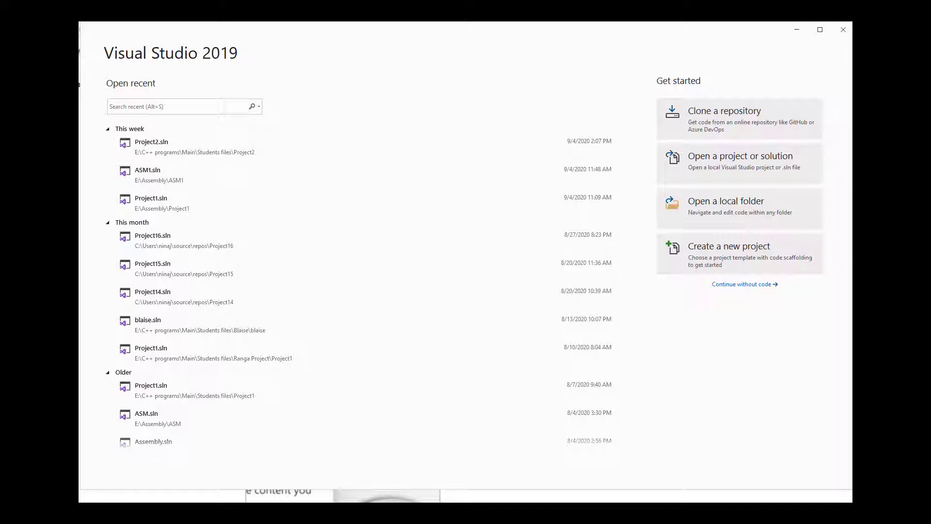
{"action": "mouse_move", "coordinate": [802, 421]}
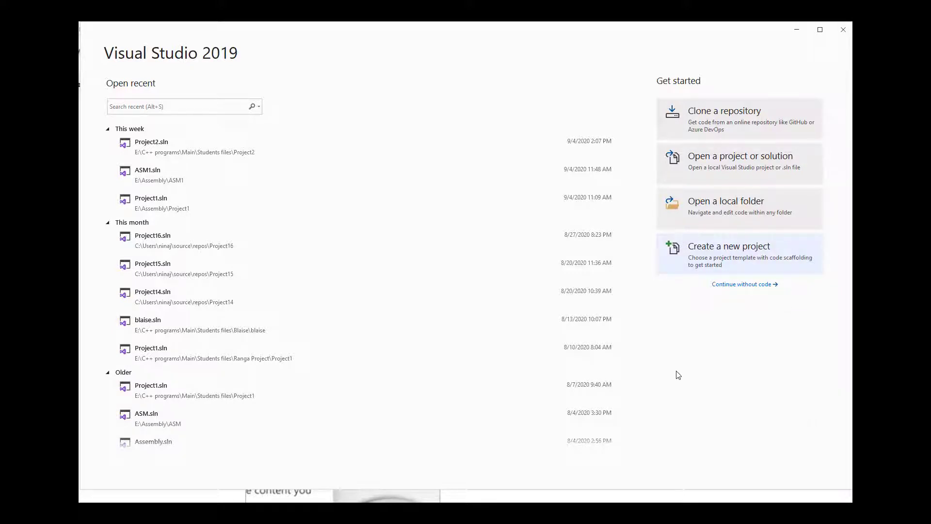
Begin a new project so the template list appears, down to the install-more-tools offer.
{"action": "left_click", "coordinate": [728, 245]}
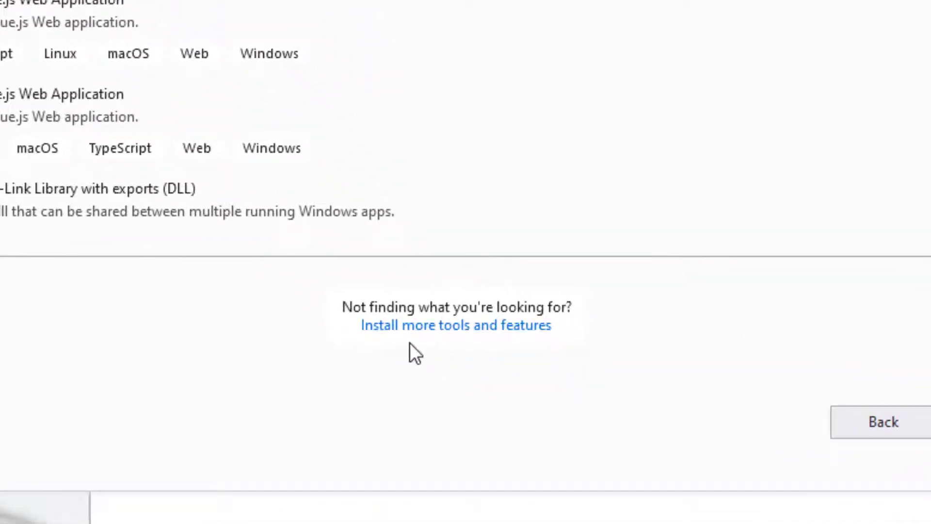
{"action": "mouse_move", "coordinate": [446, 346]}
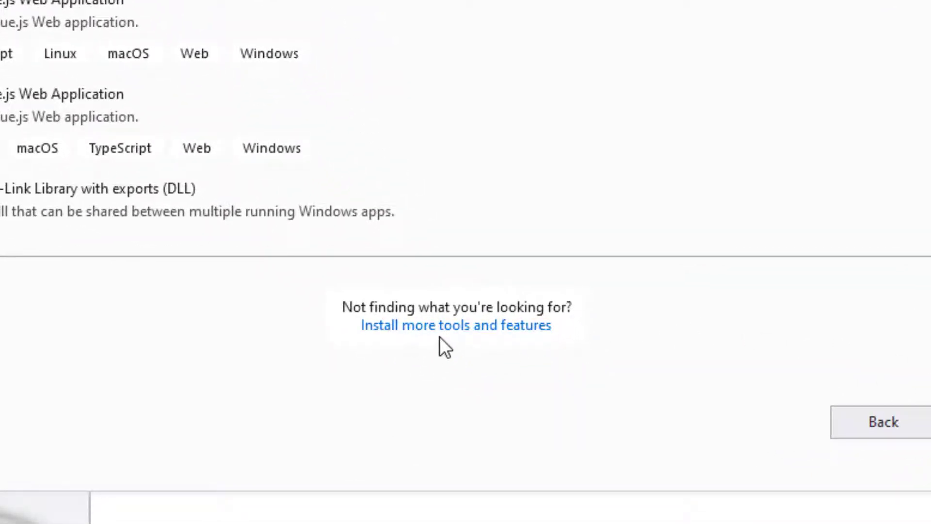
{"action": "mouse_move", "coordinate": [243, 289]}
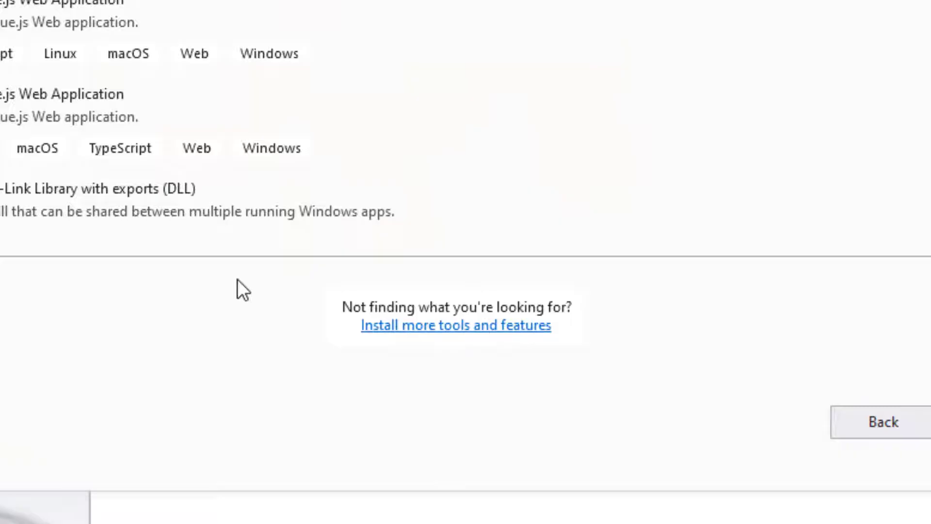
Launch 'Install more tools and features' and review the Workloads list with Desktop development with C++ checked.
{"action": "left_click", "coordinate": [455, 325]}
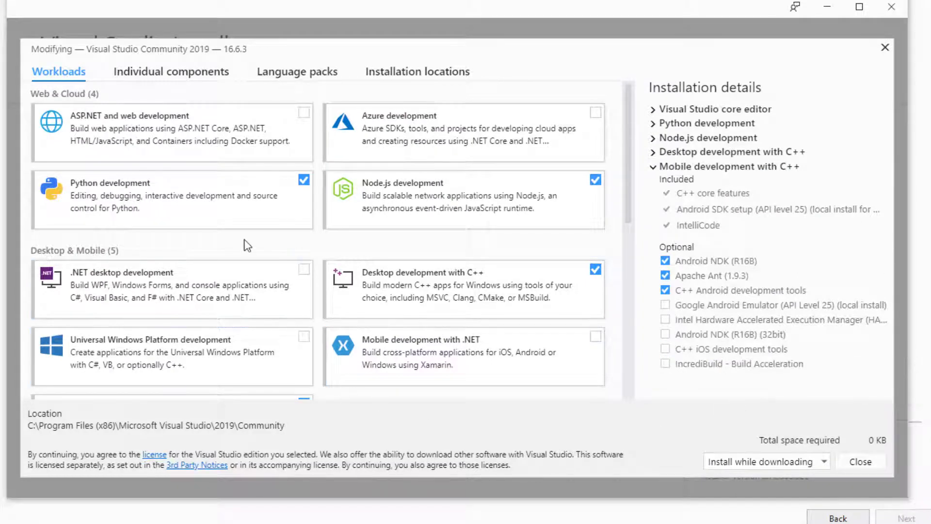
{"action": "scroll", "scroll_direction": "down", "scroll_amount": 3}
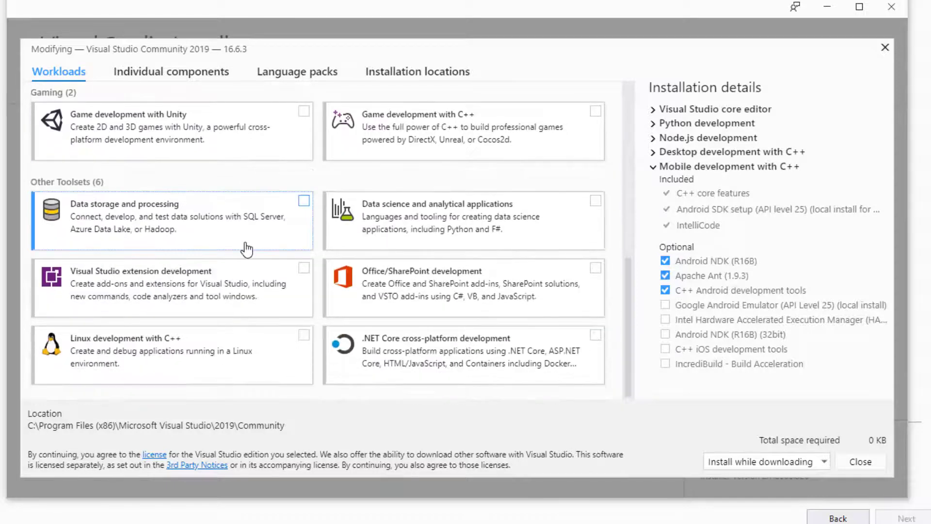
{"action": "scroll", "scroll_direction": "down", "scroll_amount": 3}
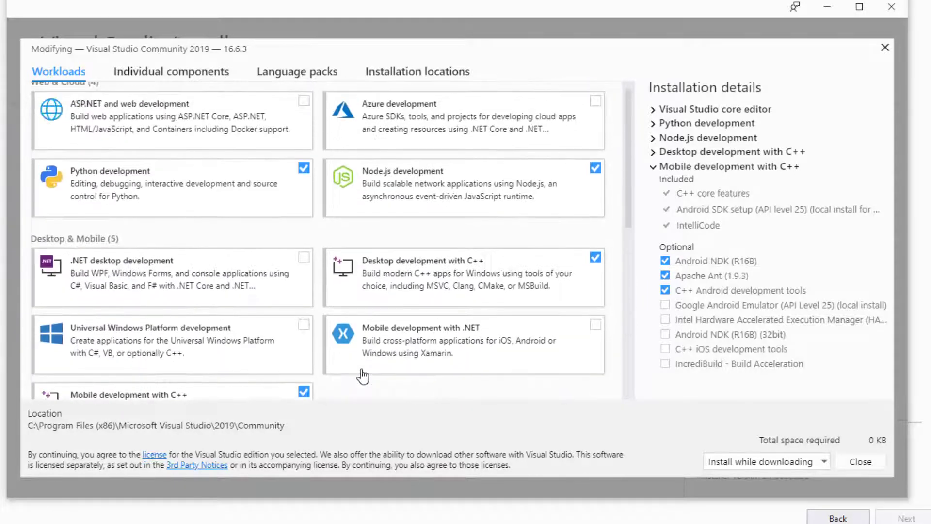